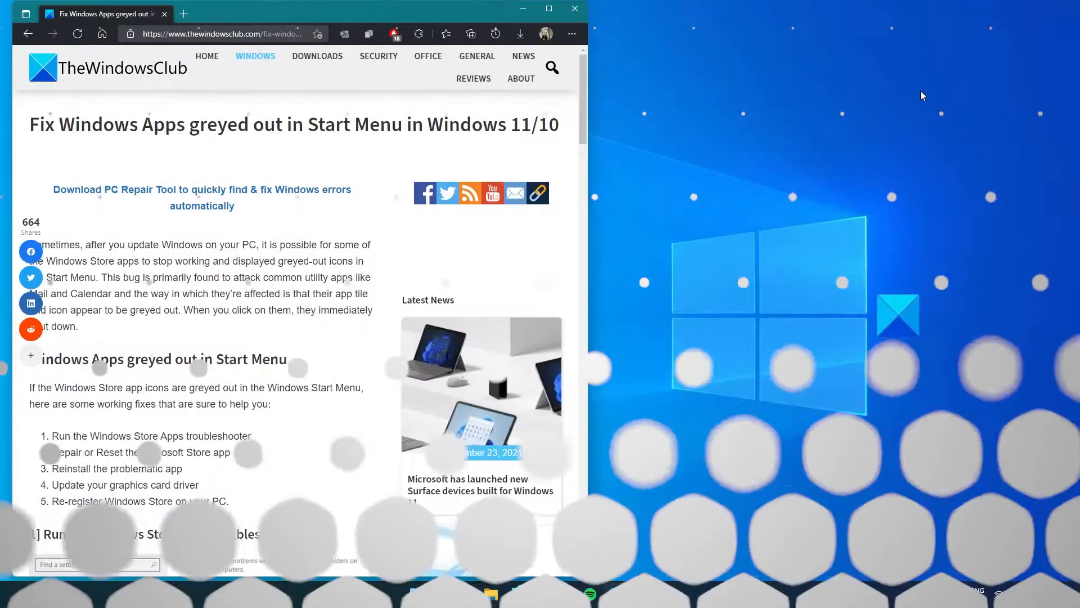
From Start, reach System > Troubleshoot > Other trouble-shooters and bring Windows Store Apps into view
left_click(440, 593)
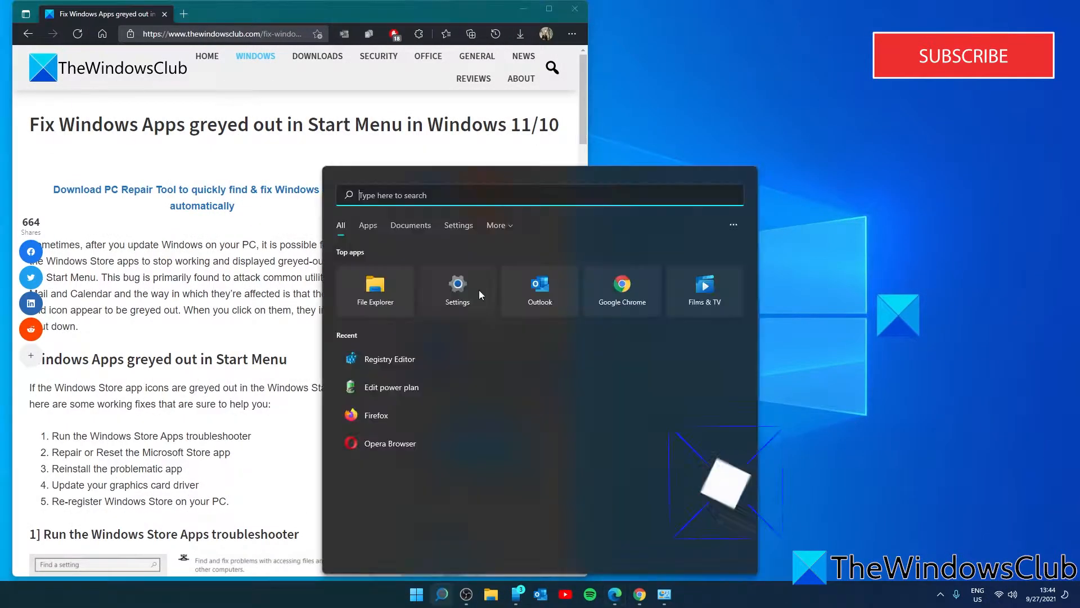
left_click(457, 285)
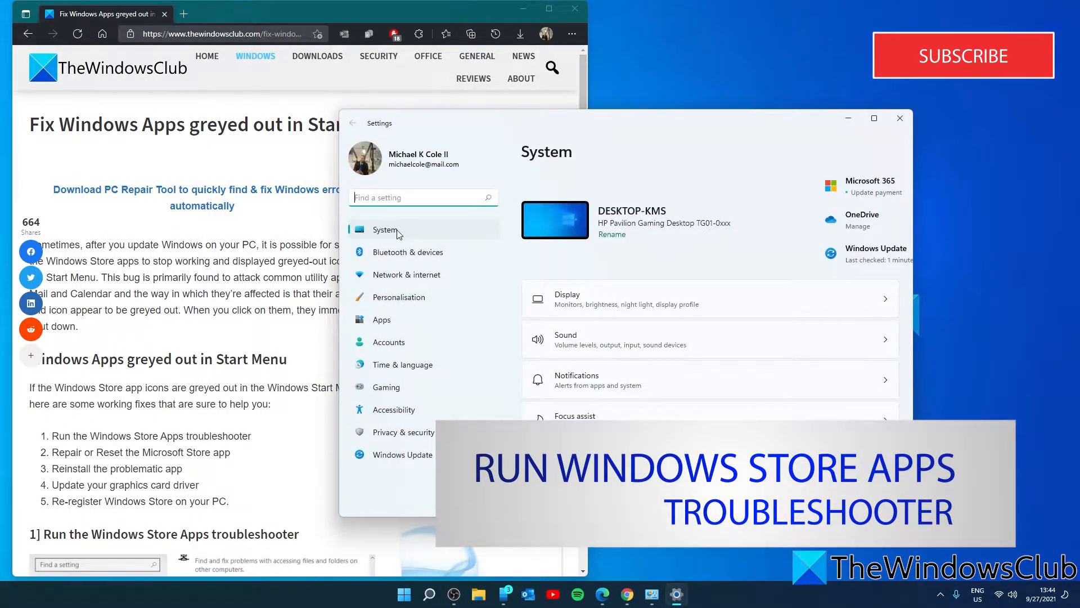
scroll("down", 3)
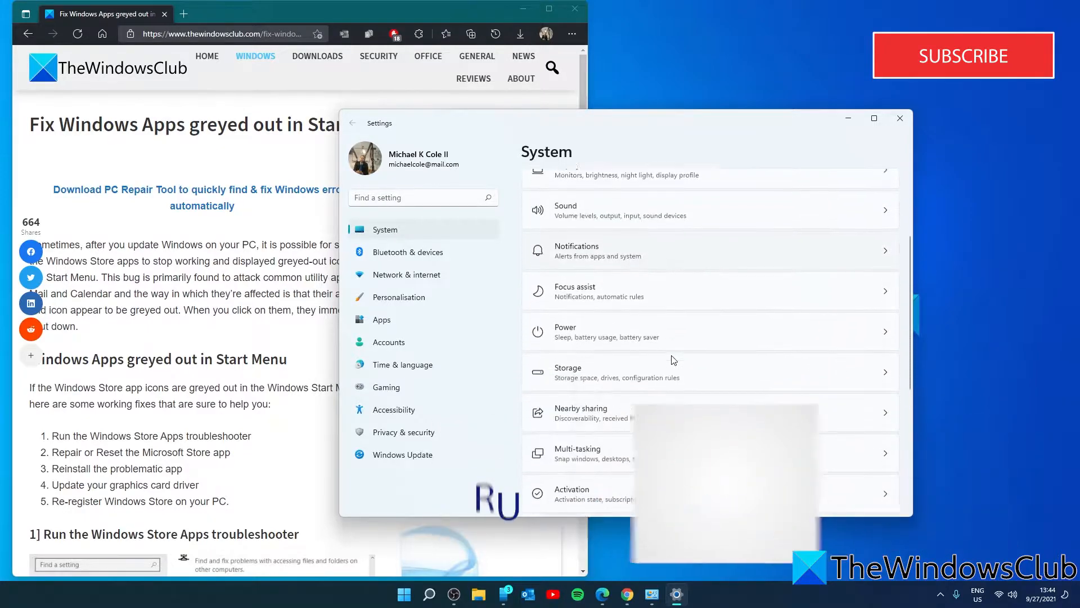
scroll("down", 3)
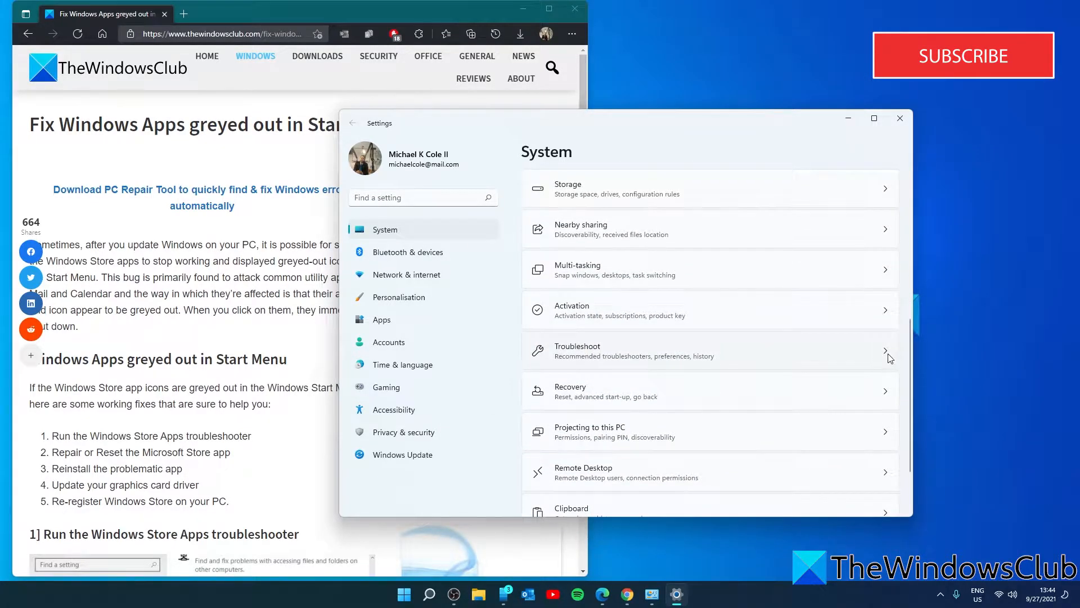
left_click(710, 351)
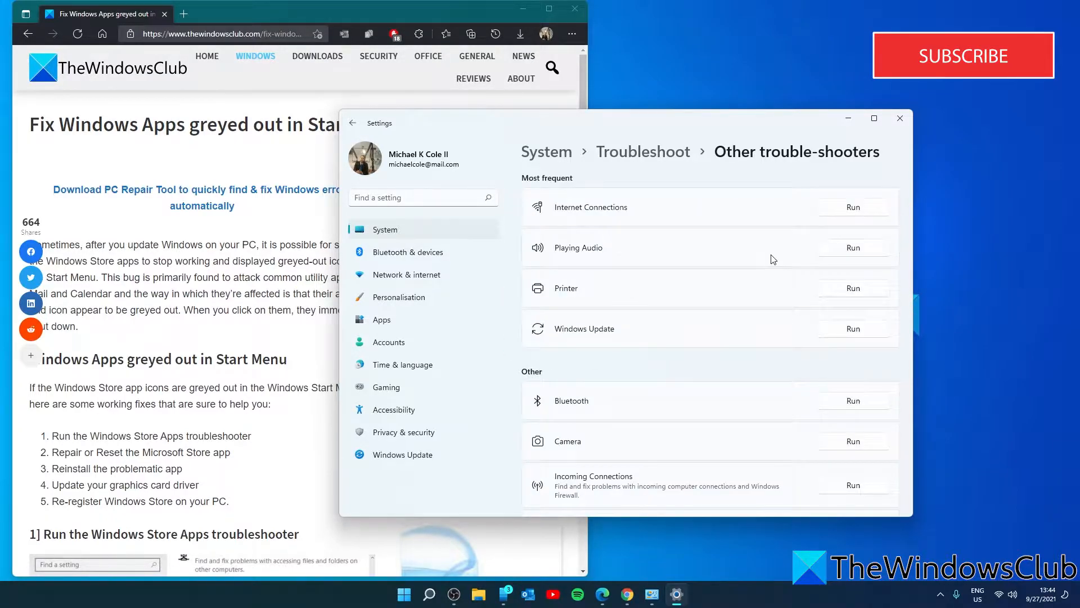
scroll("down", 3)
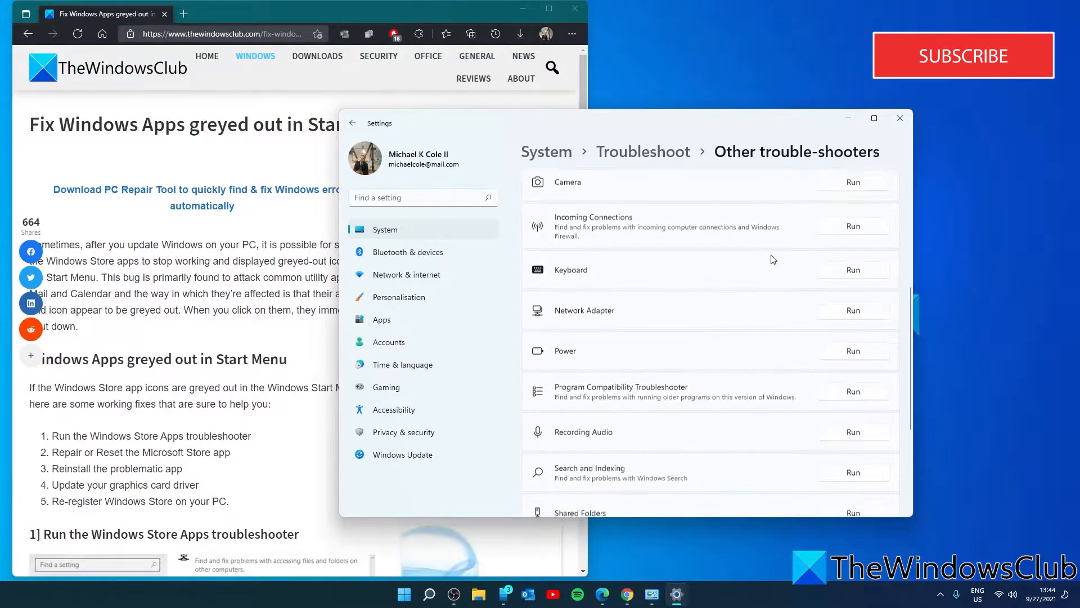
scroll("down", 3)
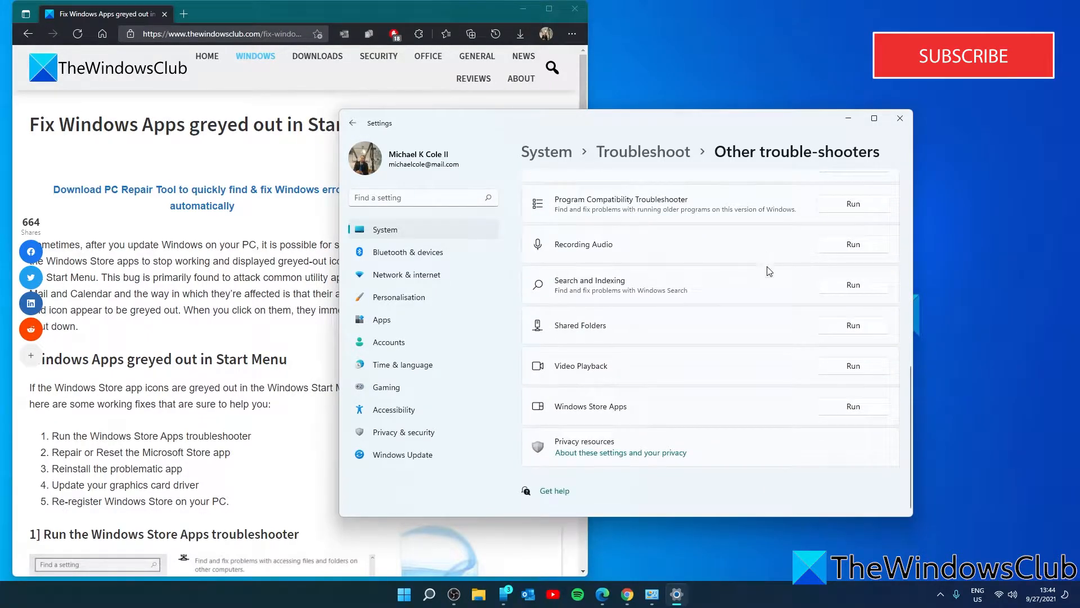
Run the Windows Store Apps troubleshooter and follow its link to Apps & Features
left_click(853, 406)
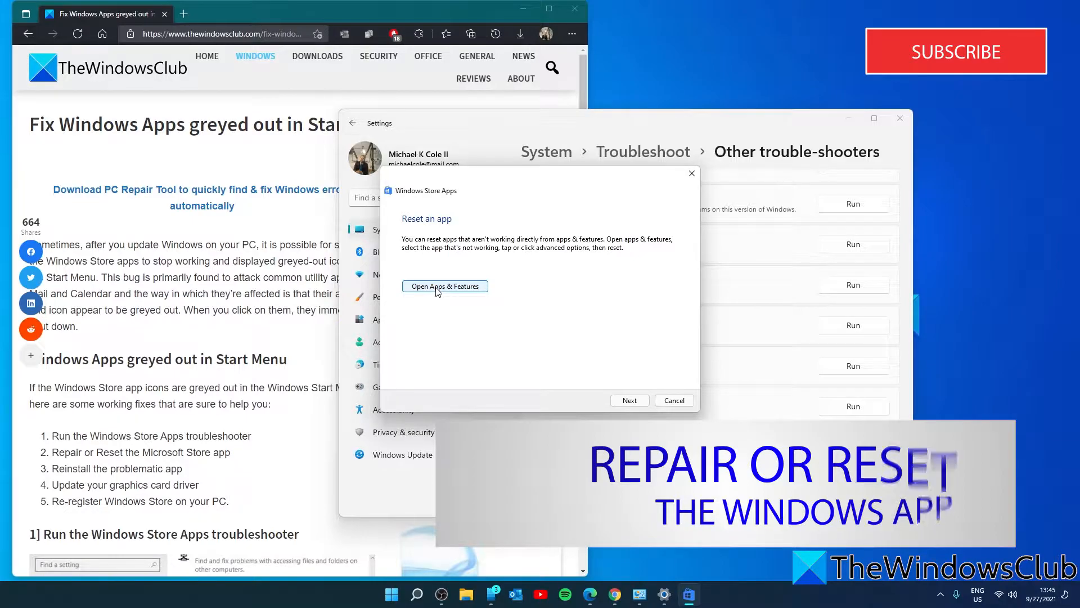
left_click(692, 173)
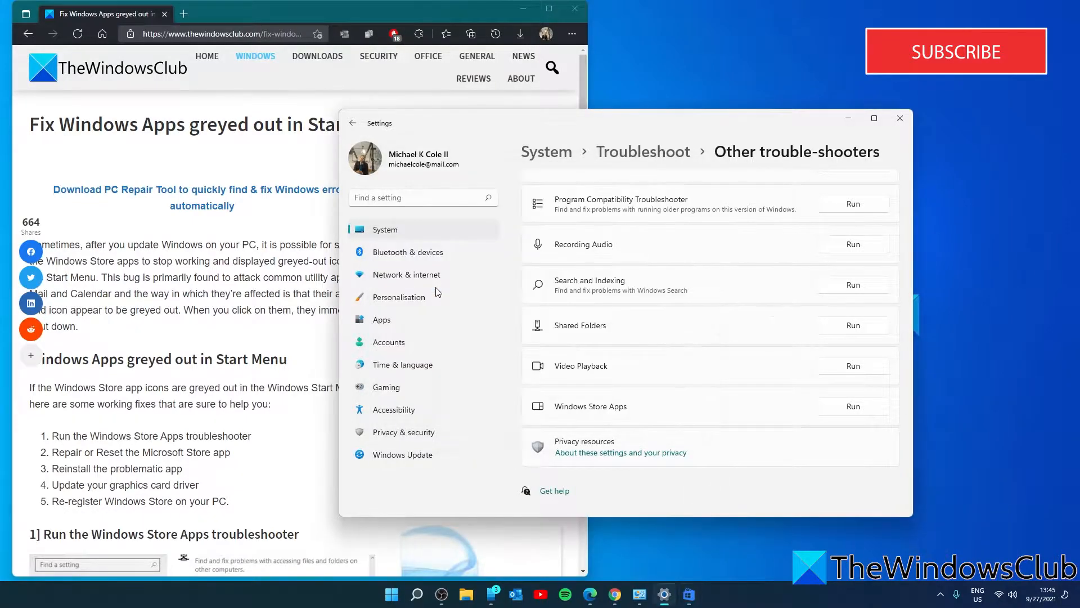
In Apps & features, go to Calculator's Advanced options and run Repair
left_click(382, 318)
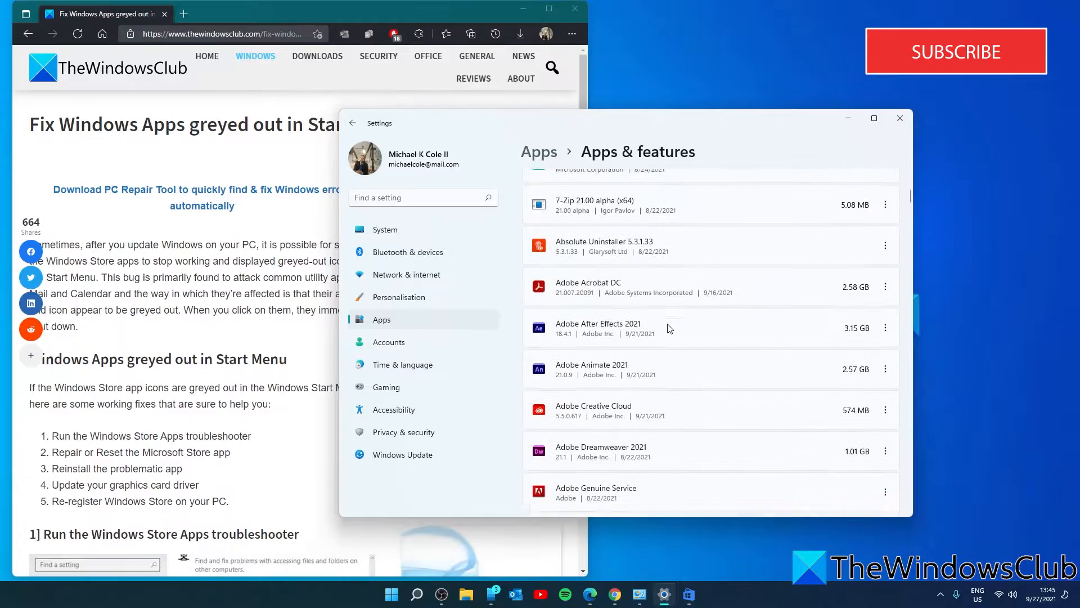
scroll("down", 3)
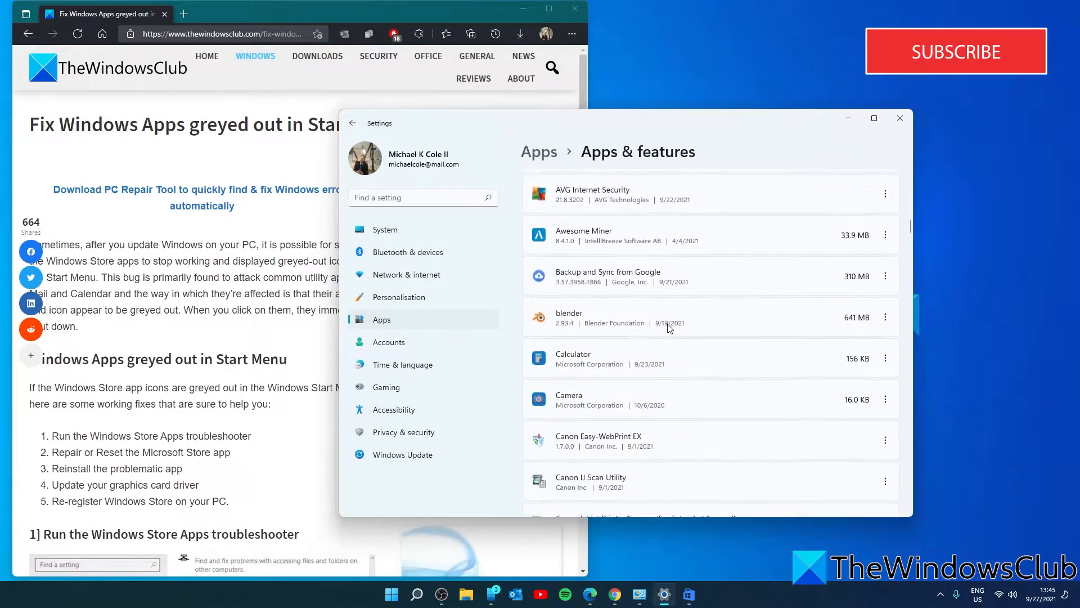
left_click(885, 306)
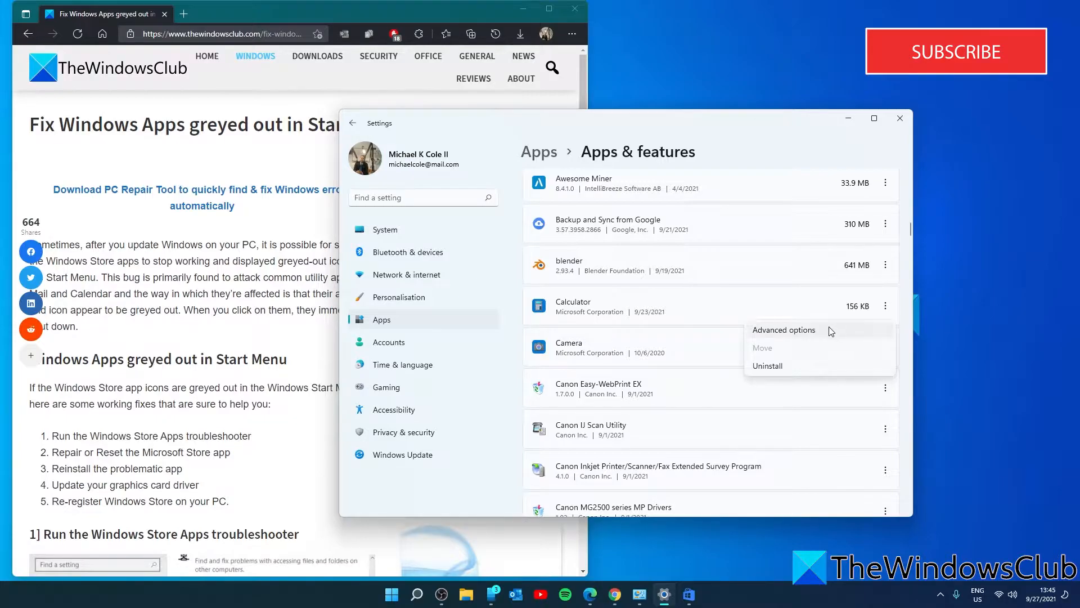
left_click(783, 329)
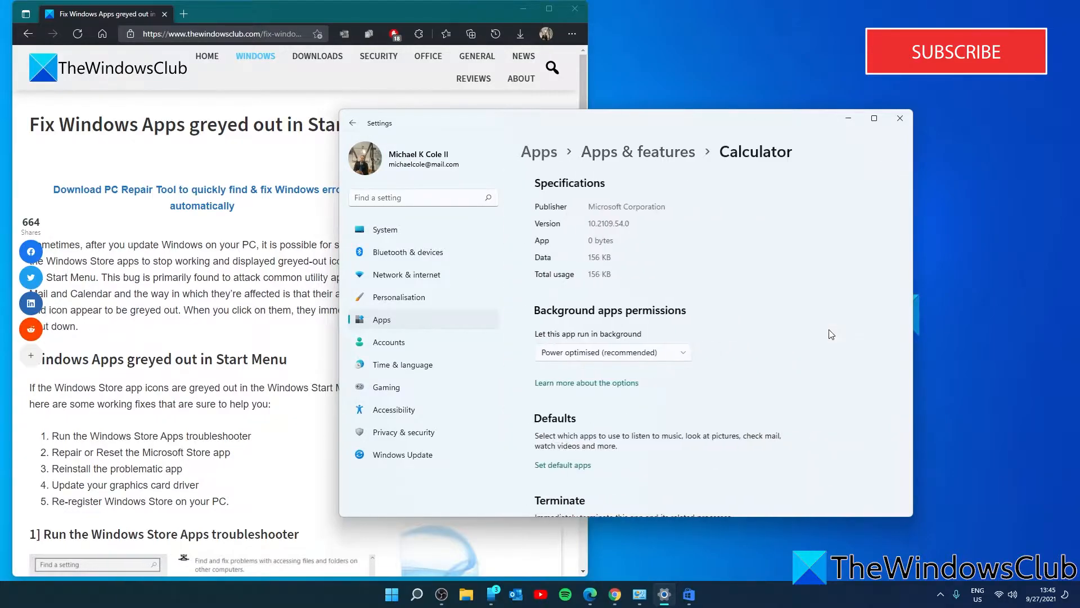
scroll("down", 3)
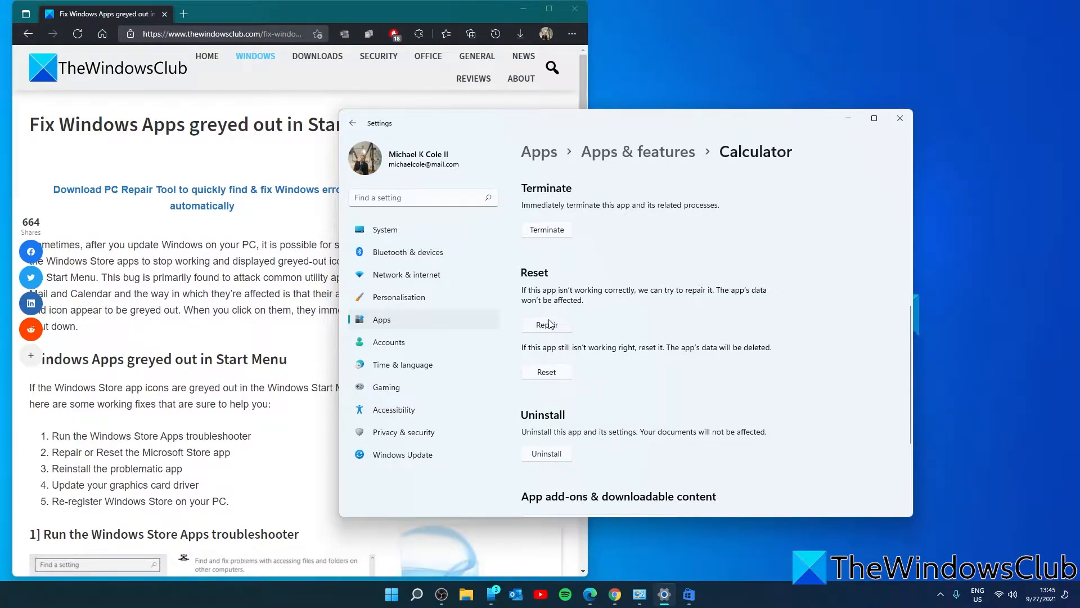
left_click(547, 324)
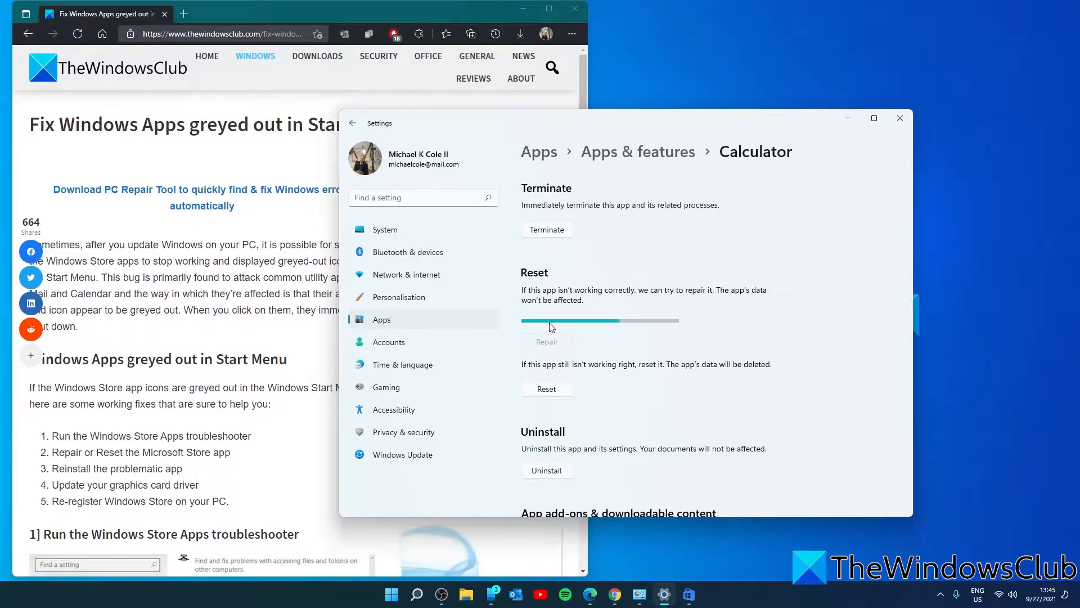
left_click(546, 326)
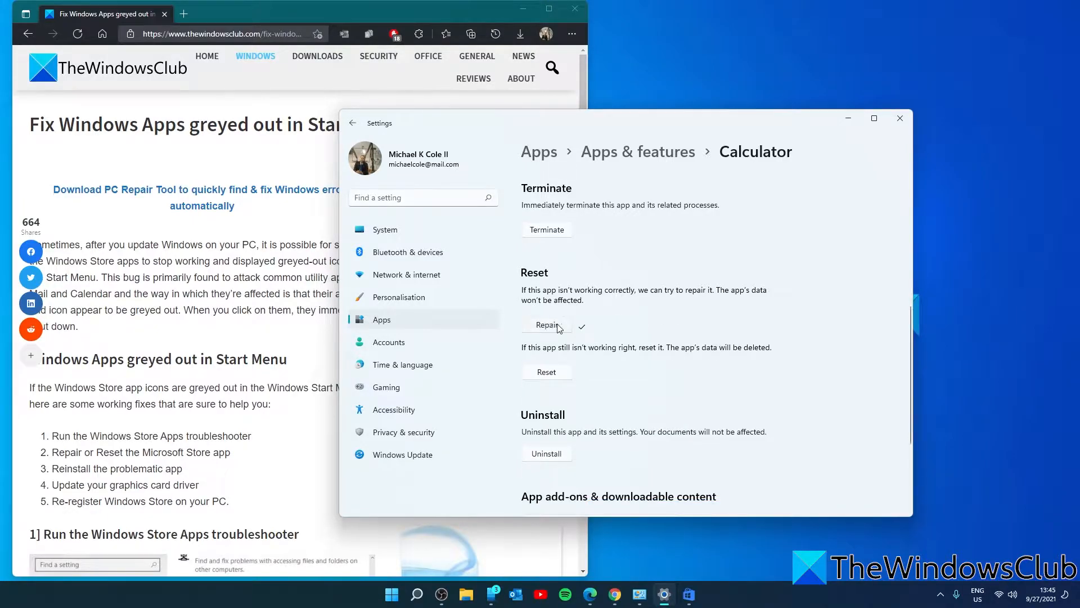
mouse_move(658, 336)
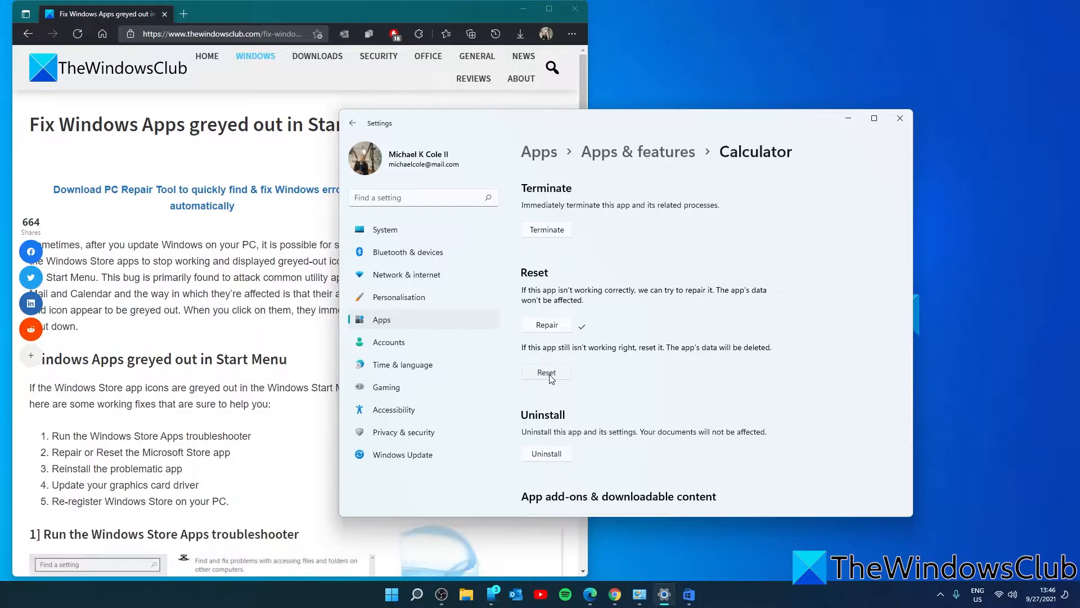
Reset Calculator from its Advanced options page, then bring Uninstall into view
left_click(546, 373)
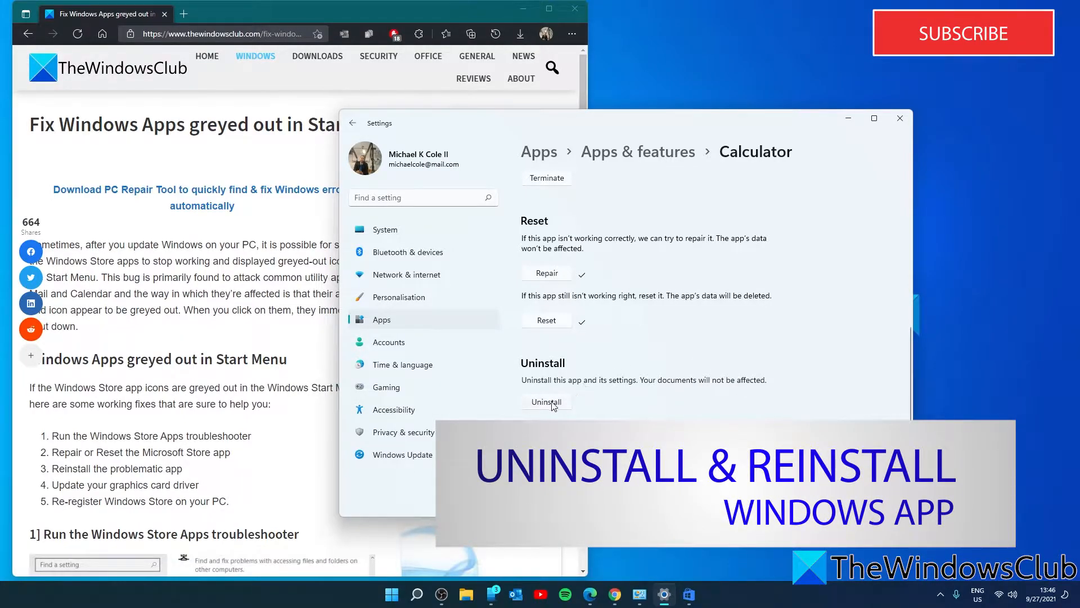
scroll("down", 3)
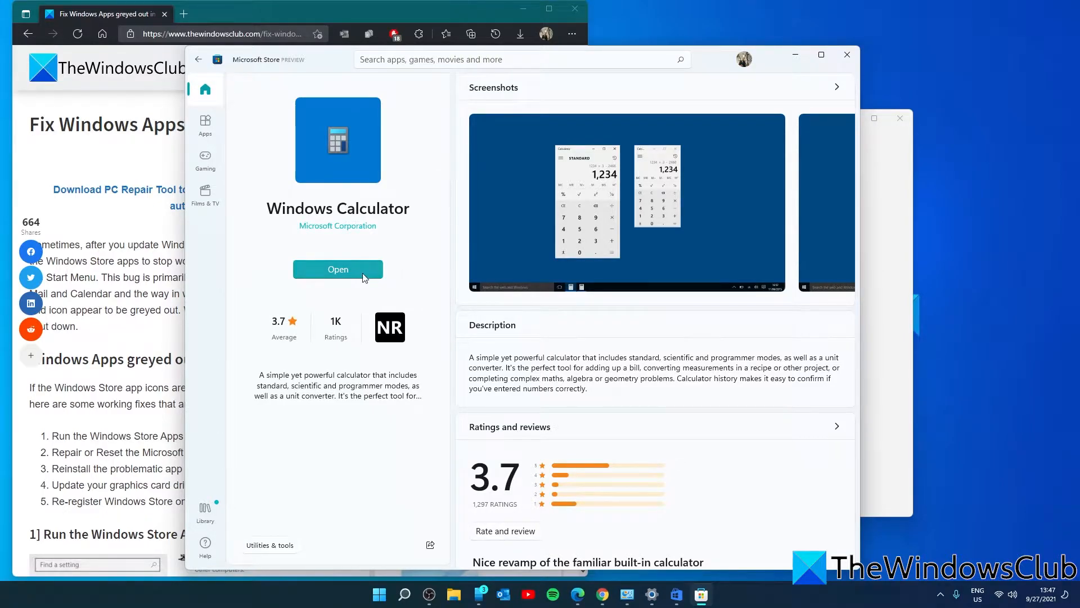
mouse_move(397, 280)
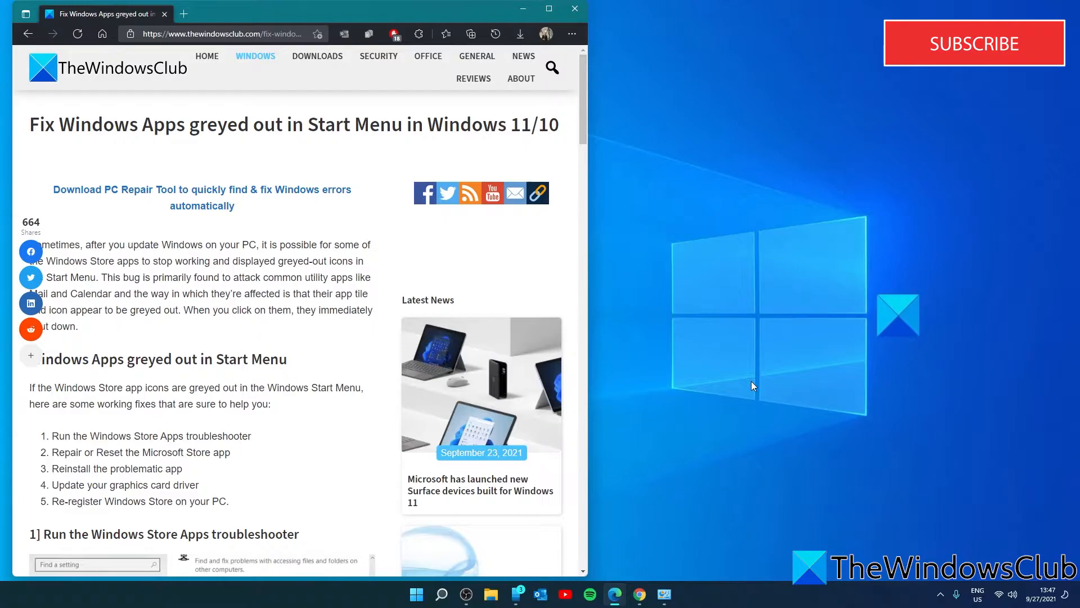
Launch dxdiag from the Win+R Run dialog
scroll("down", 3)
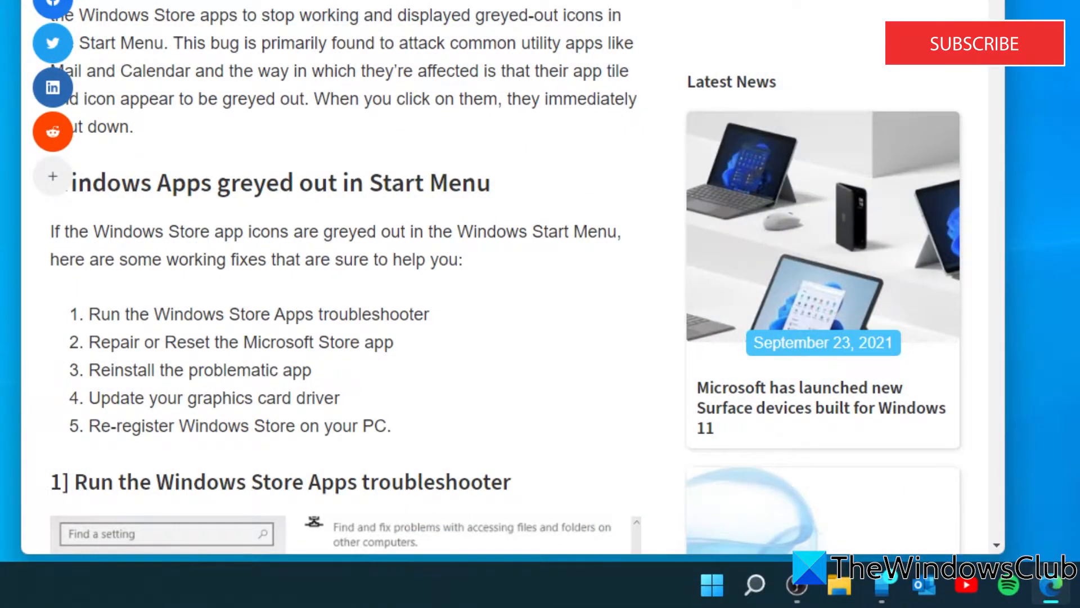
key("Win+r")
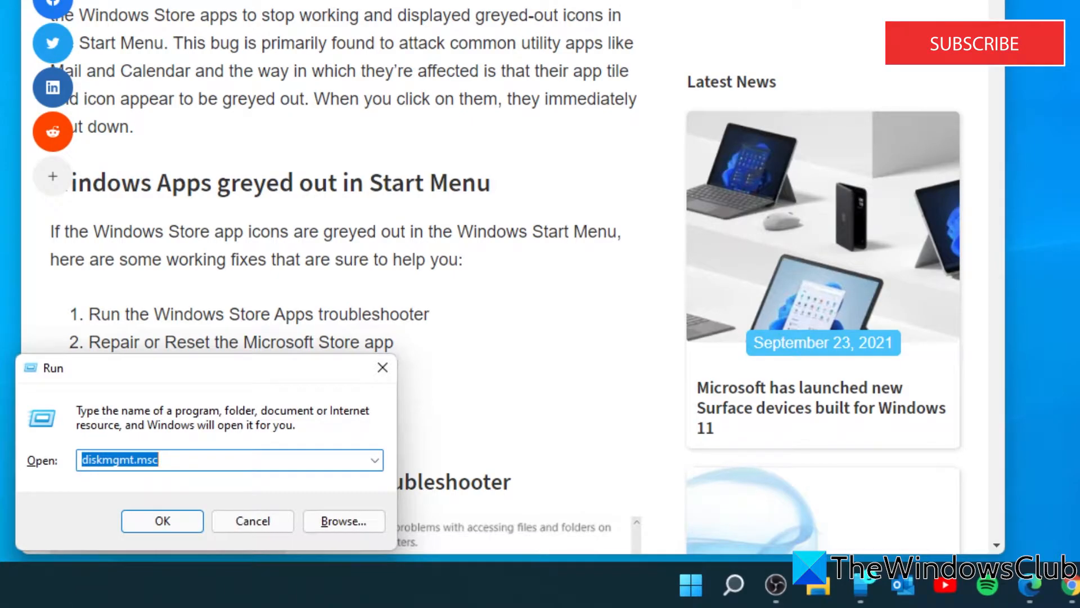
type("dxdi")
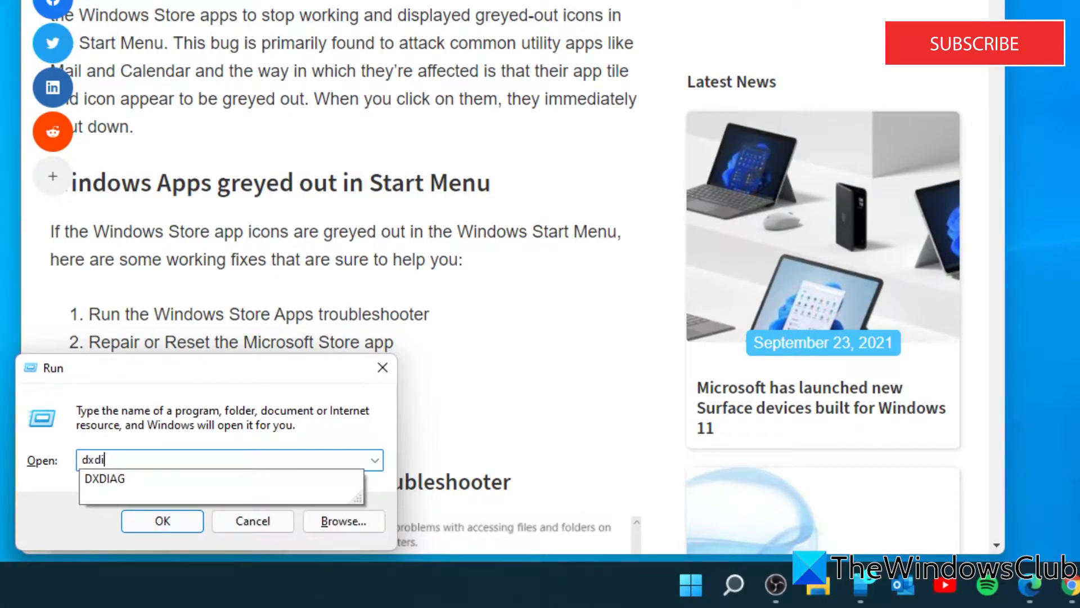
type("g")
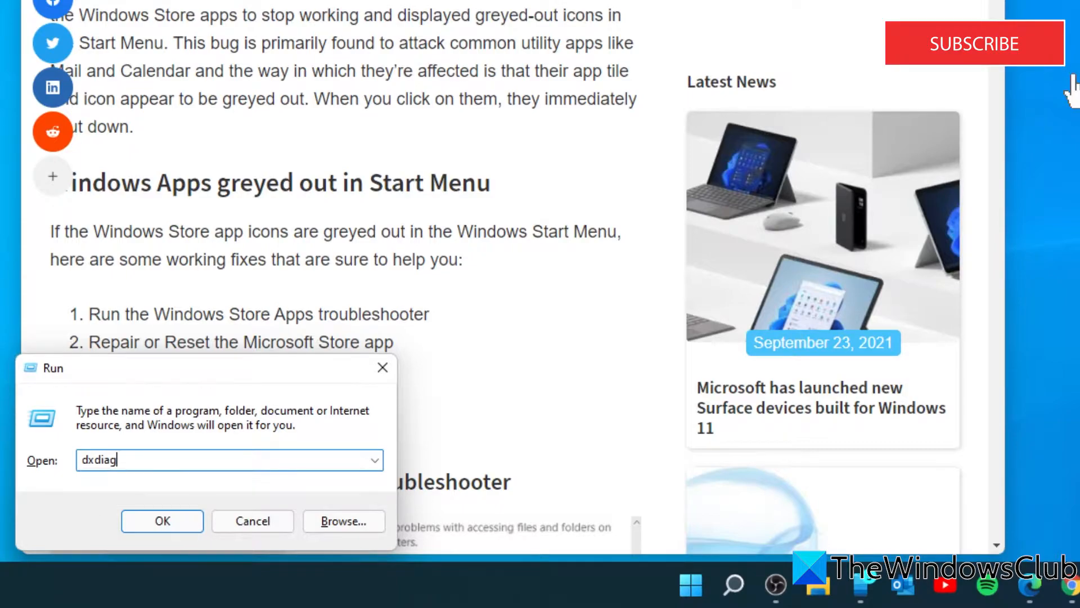
left_click(162, 520)
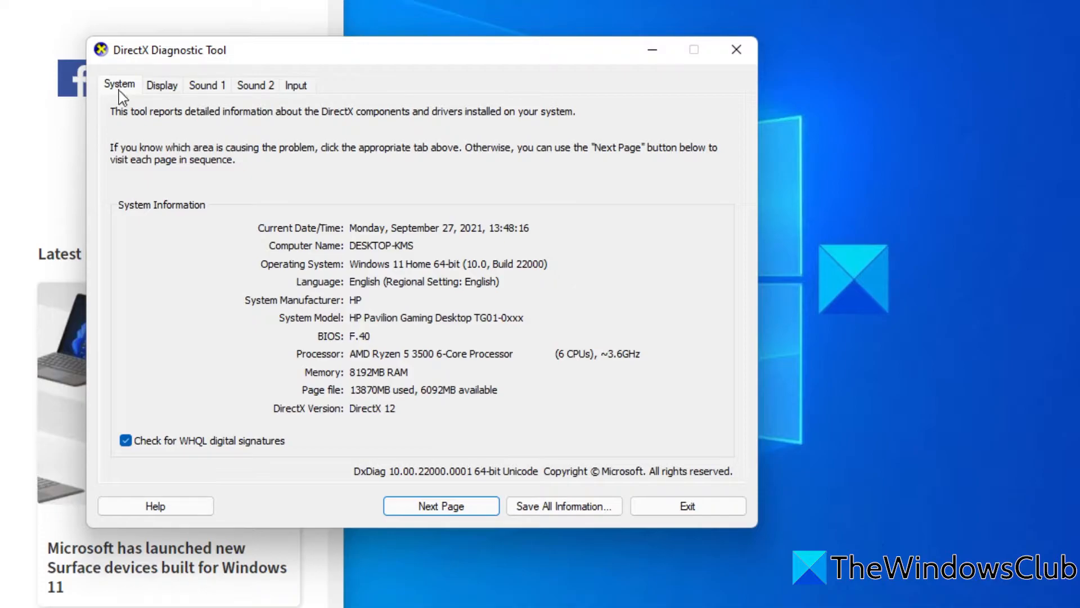
mouse_move(367, 274)
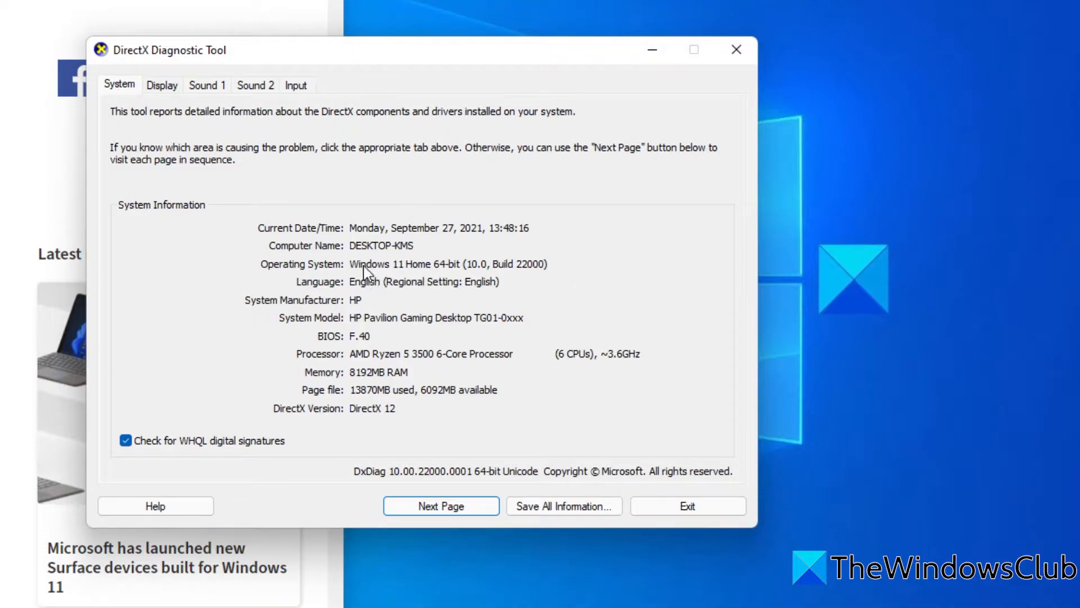
mouse_move(451, 361)
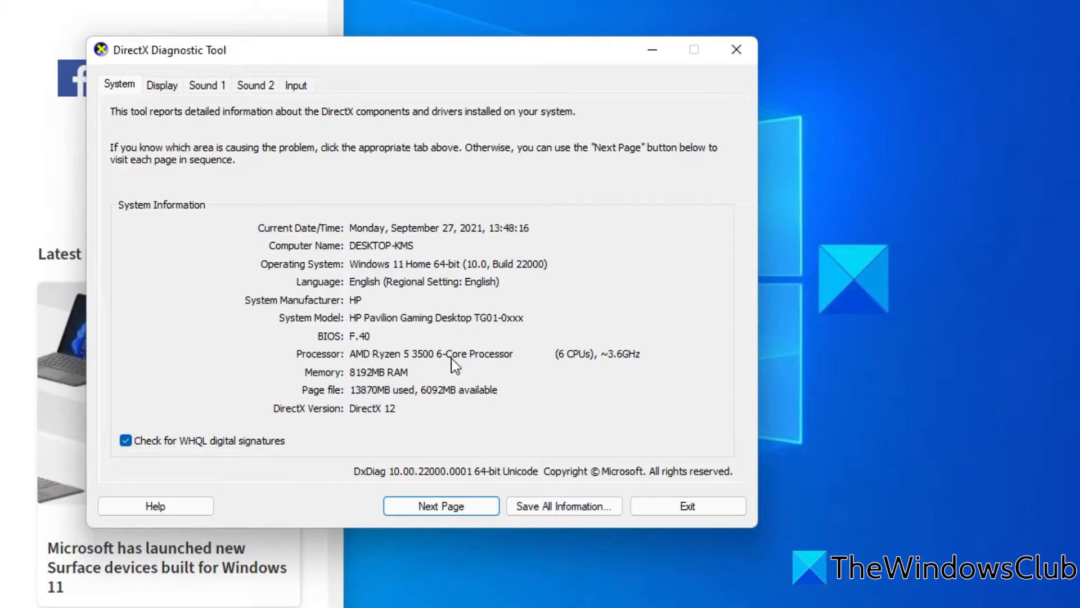
mouse_move(333, 186)
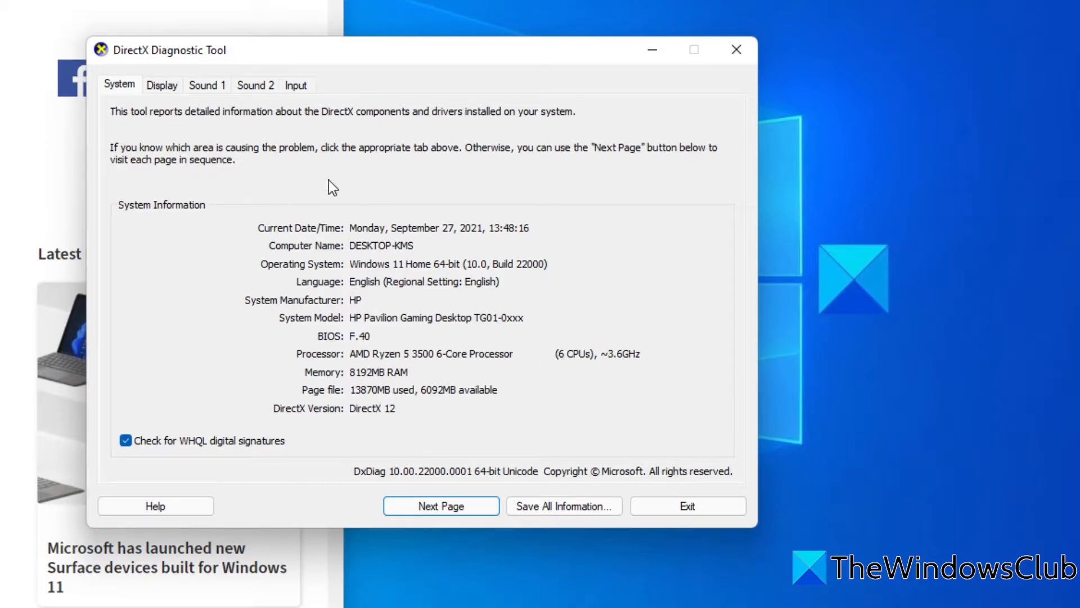
Check the DirectX Diagnostic Tool's Display information and exit it
left_click(162, 84)
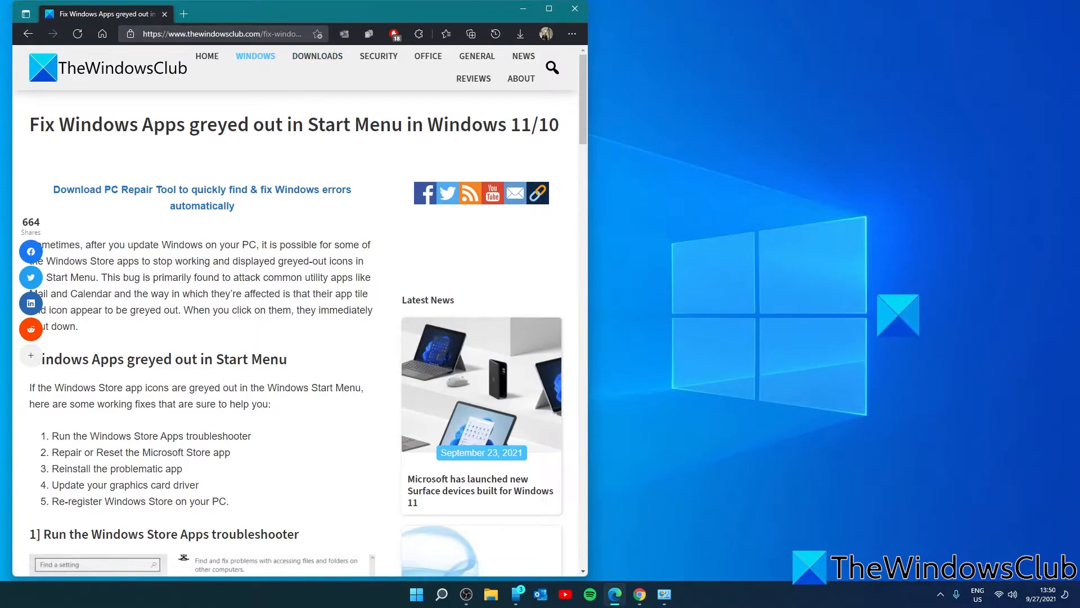
Run Get-AppXPackage | Foreach Add-AppxPackage -Register in PowerShell and scroll through its output
left_click(677, 595)
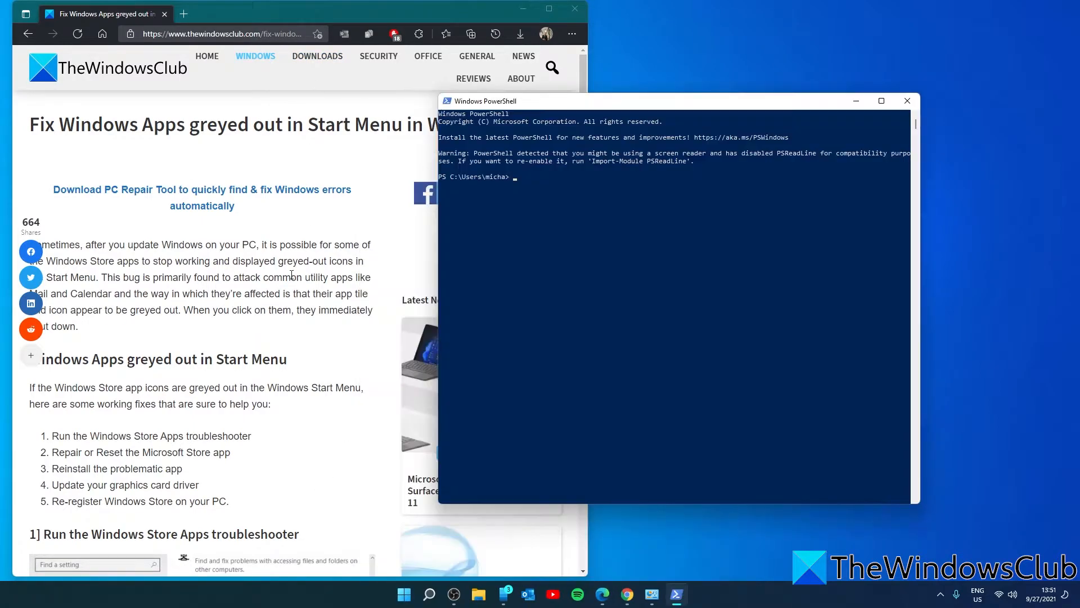
scroll("down", 3)
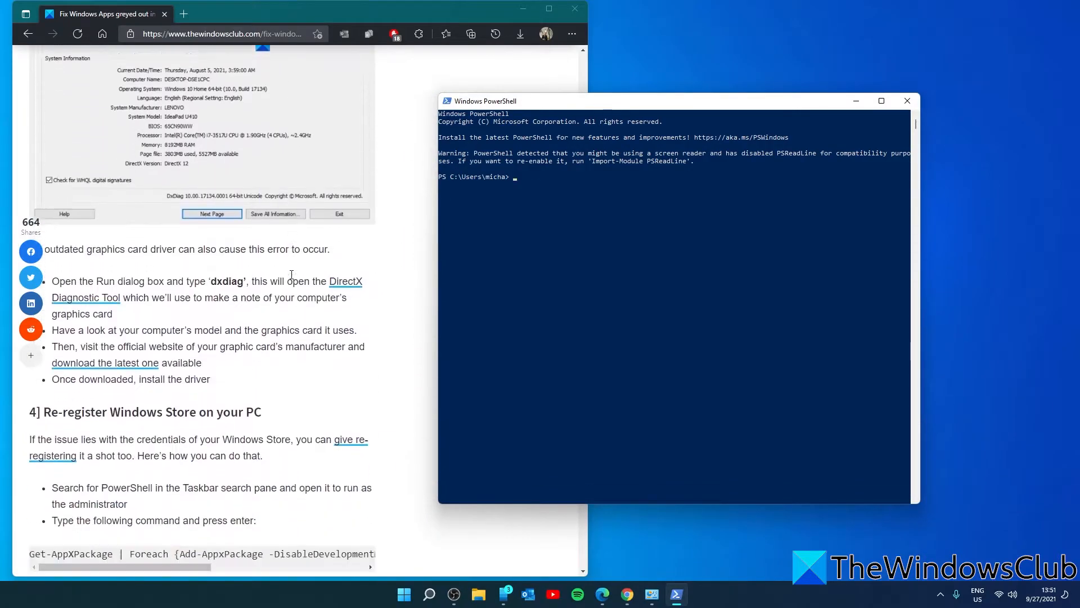
scroll("down", 3)
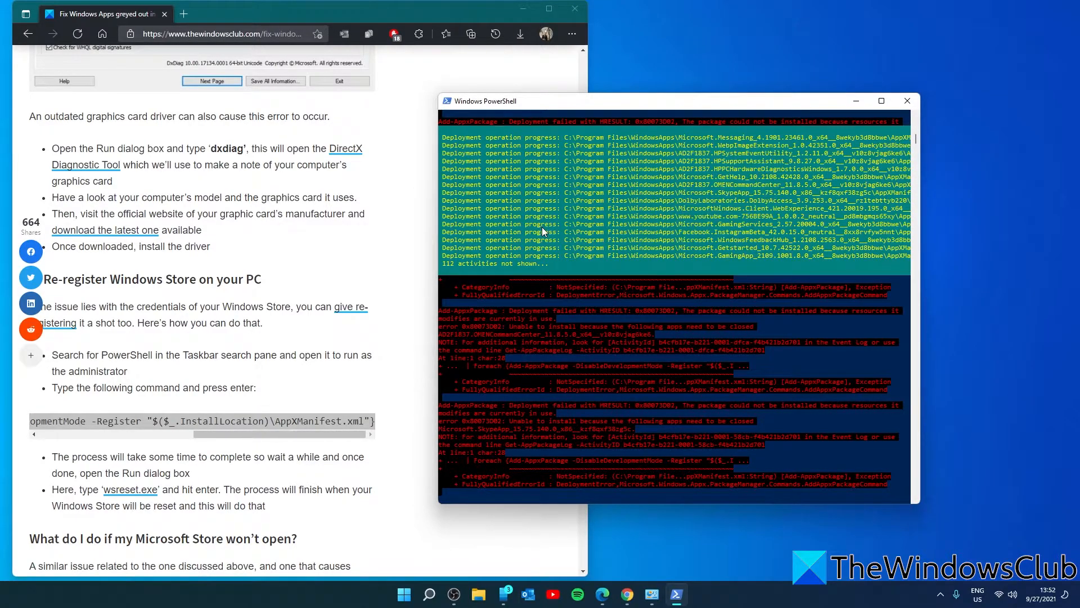
scroll("down", 3)
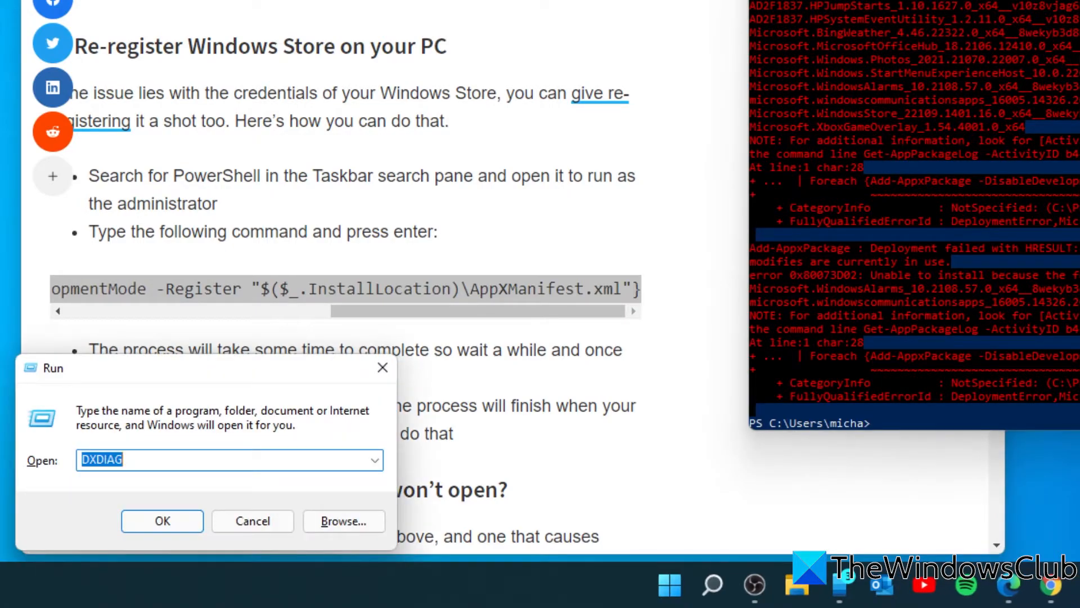
Launch wsreset.exe from the Run dialog to reset the Microsoft Store
type("wsreset")
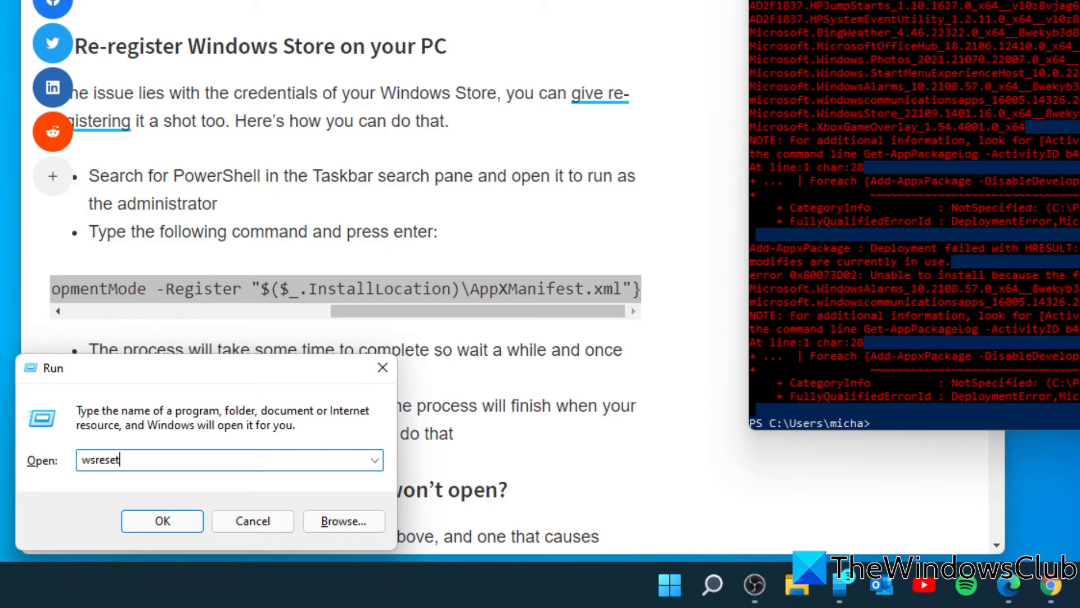
type(".")
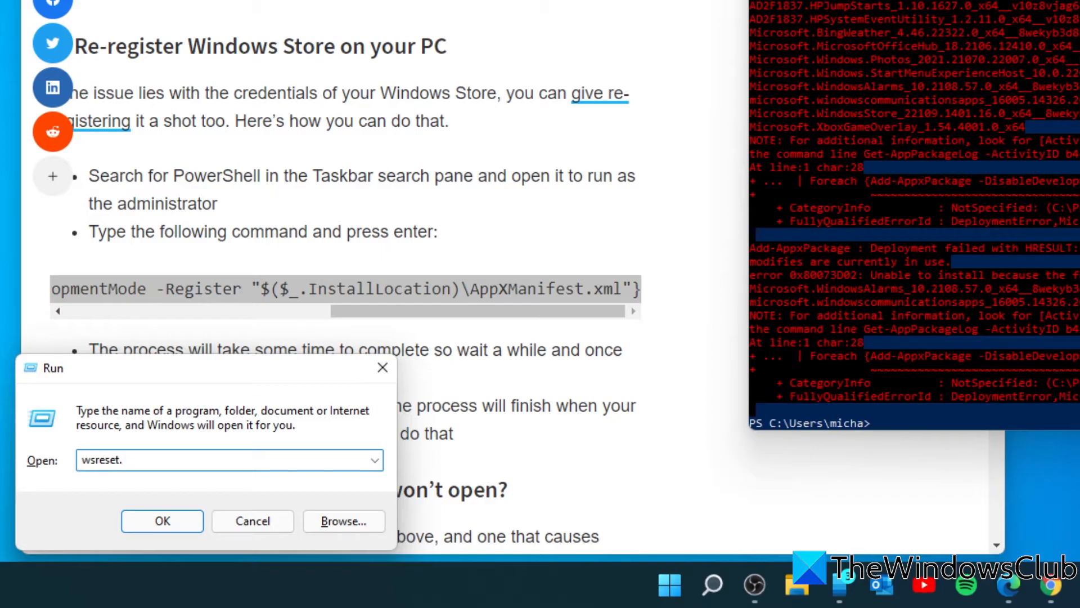
type("exe")
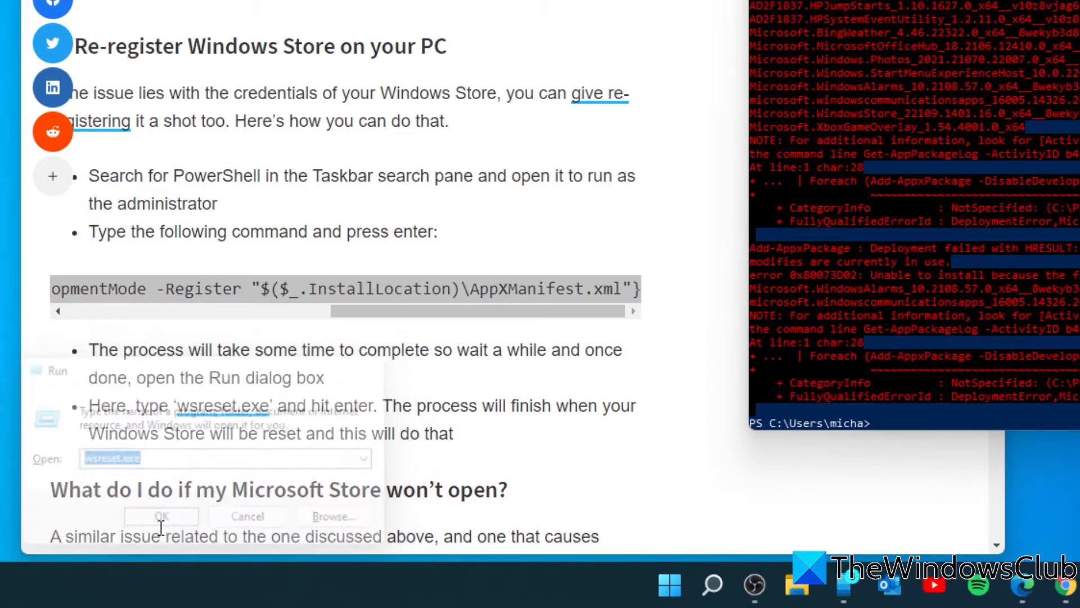
left_click(161, 515)
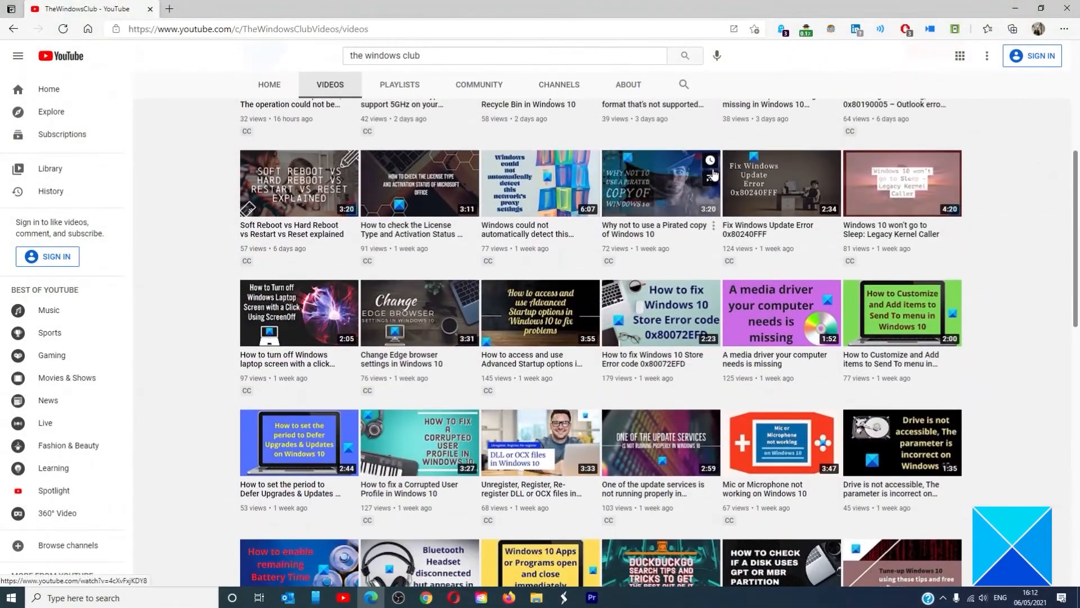
scroll("down", 3)
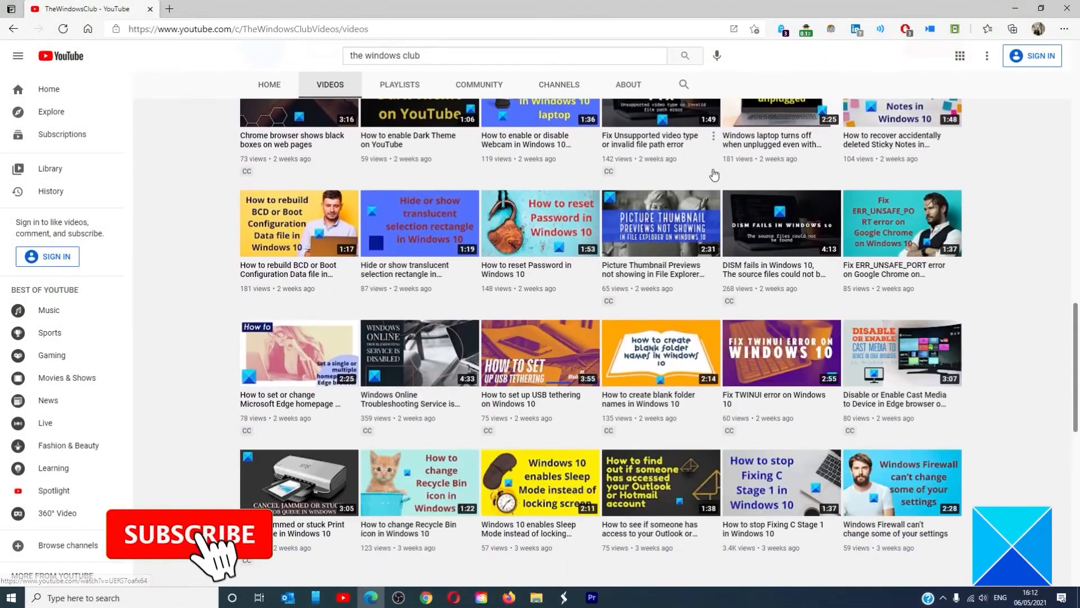